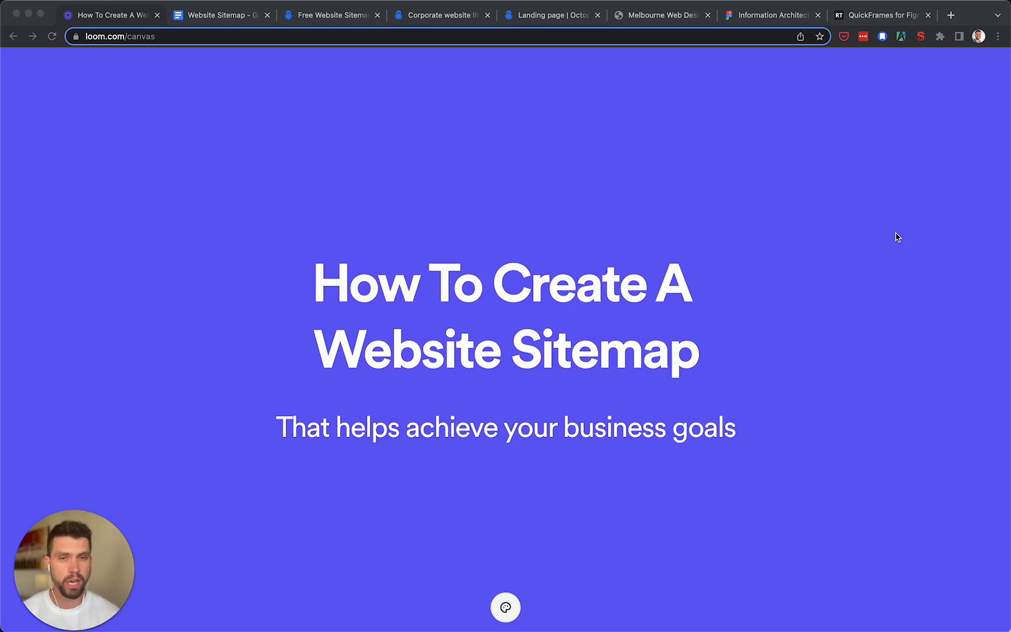
Switch from the Loom title slide to the 'Website Sitemap' Google Doc.
left_click(219, 15)
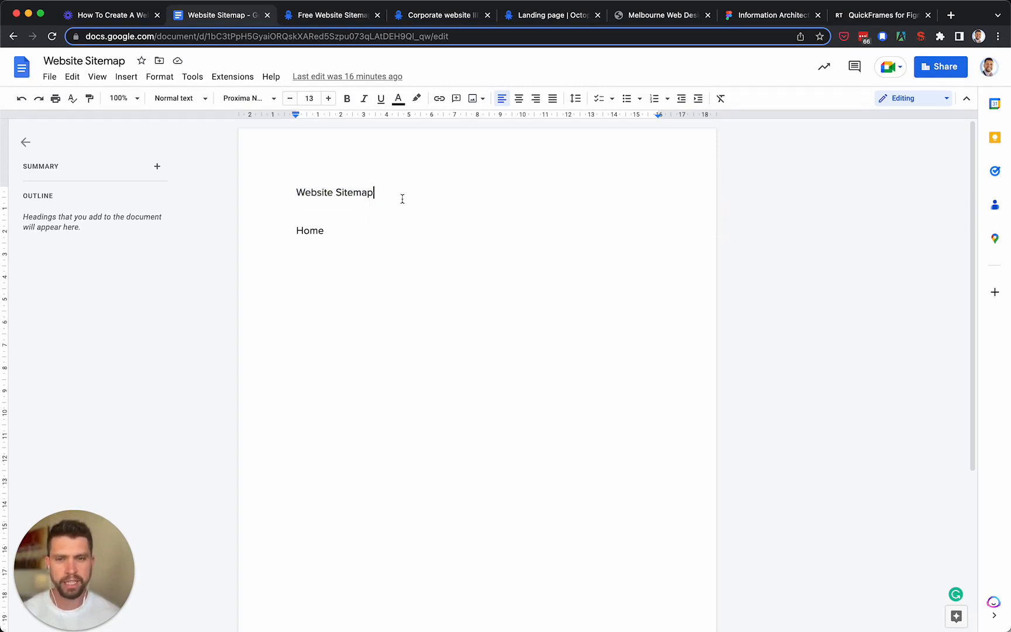
Append ' - domain.com.au' to the Website Sitemap title.
type("-")
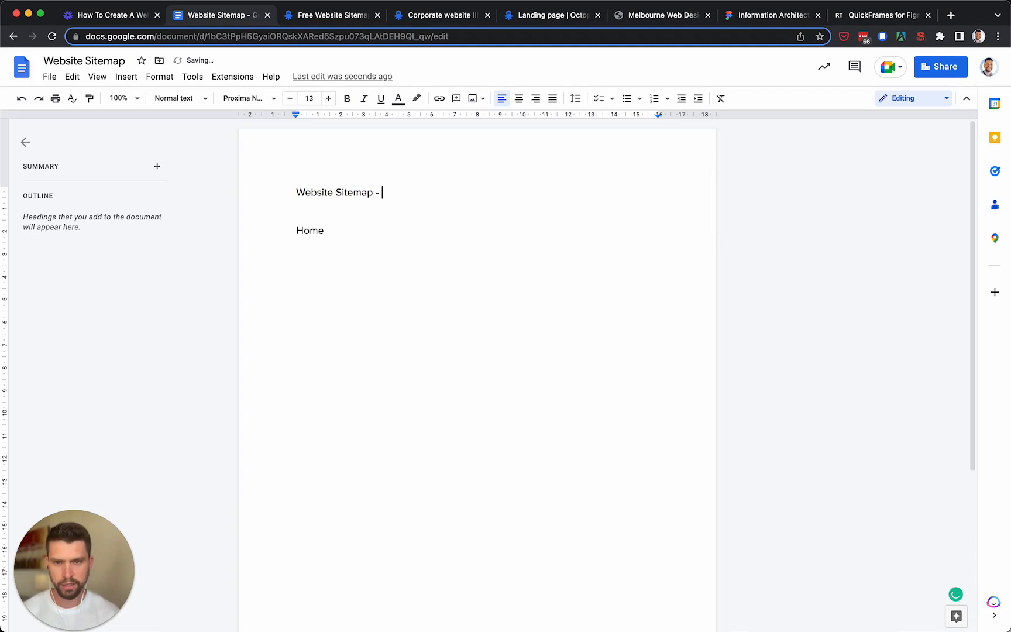
type("domain.com.au")
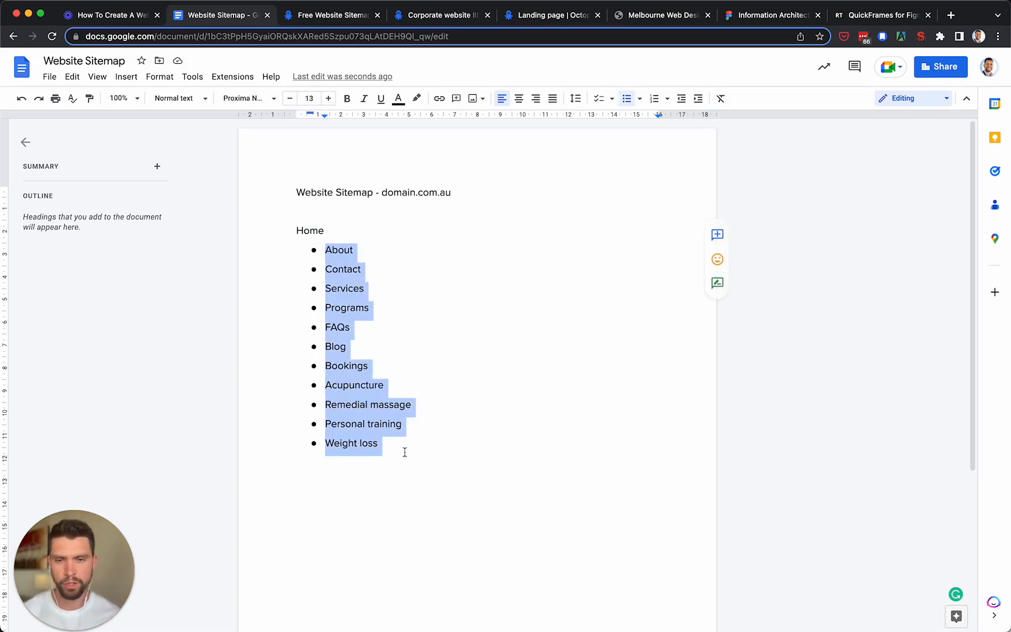
Add a 'Privacy Policy' bullet after Weight loss, then select 'Acupuncture'.
left_click(326, 249)
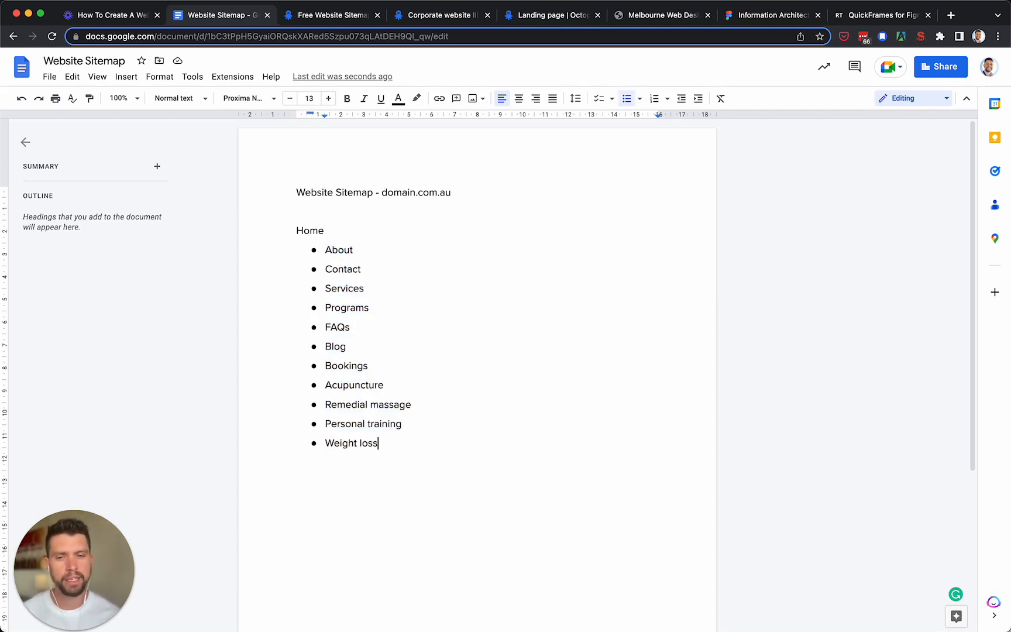
type("Pri")
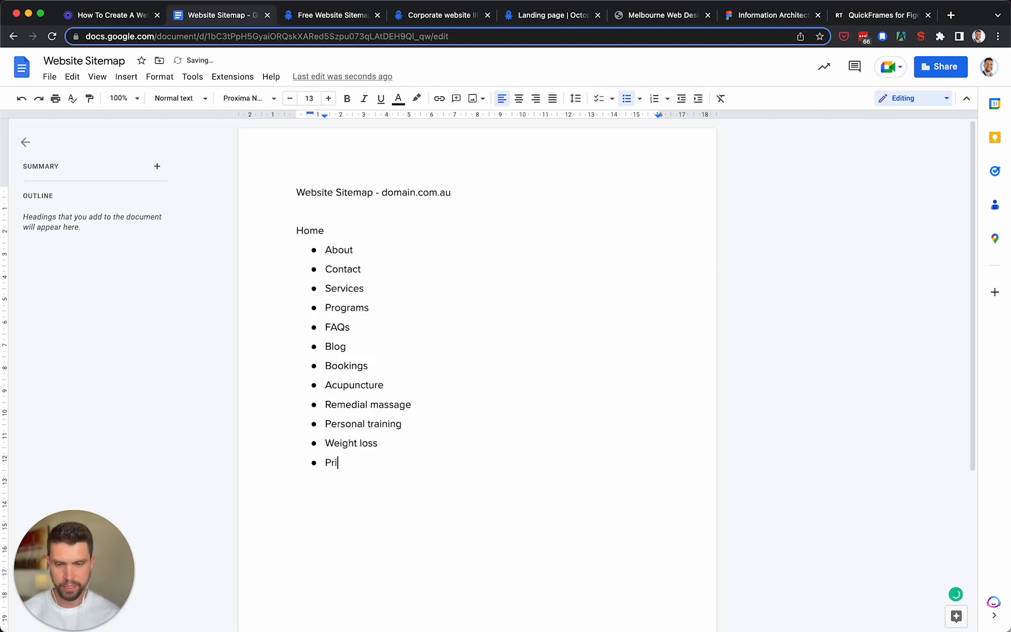
type("vacy Pol")
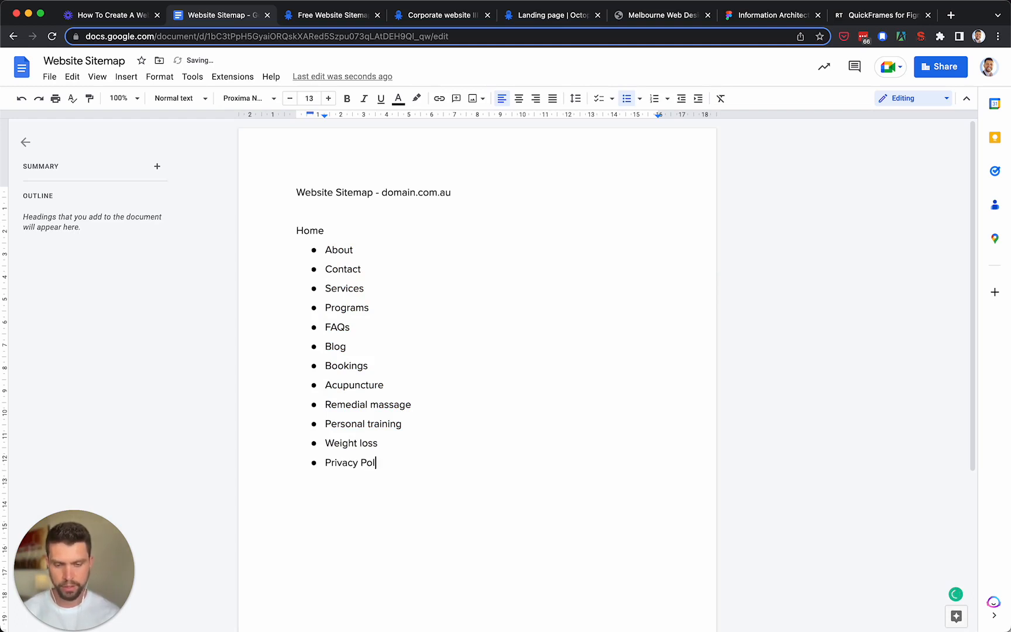
type("icy")
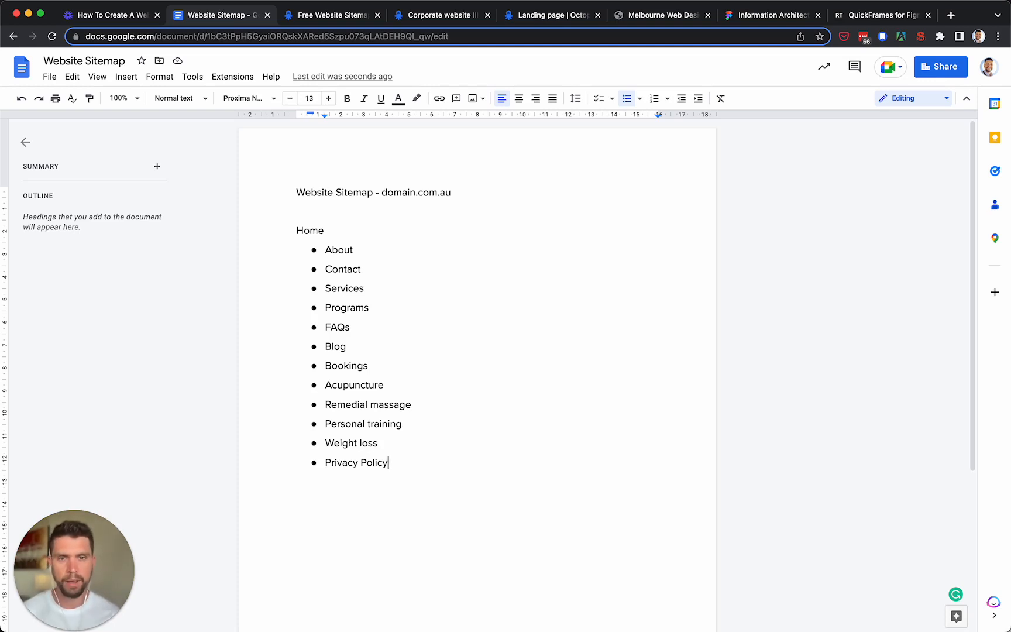
double_click(354, 385)
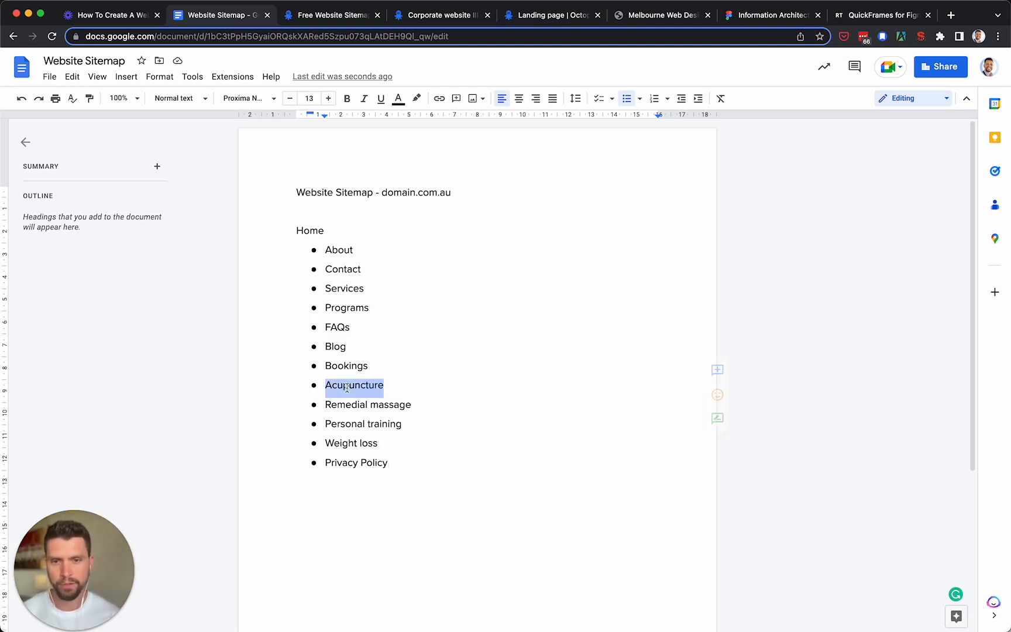
mouse_move(390, 443)
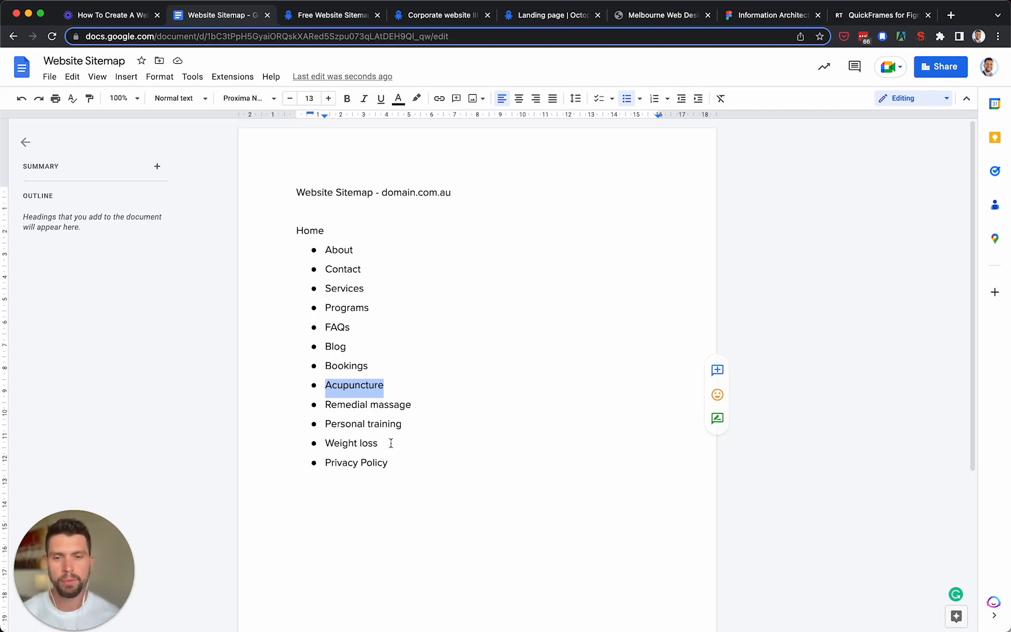
mouse_move(438, 410)
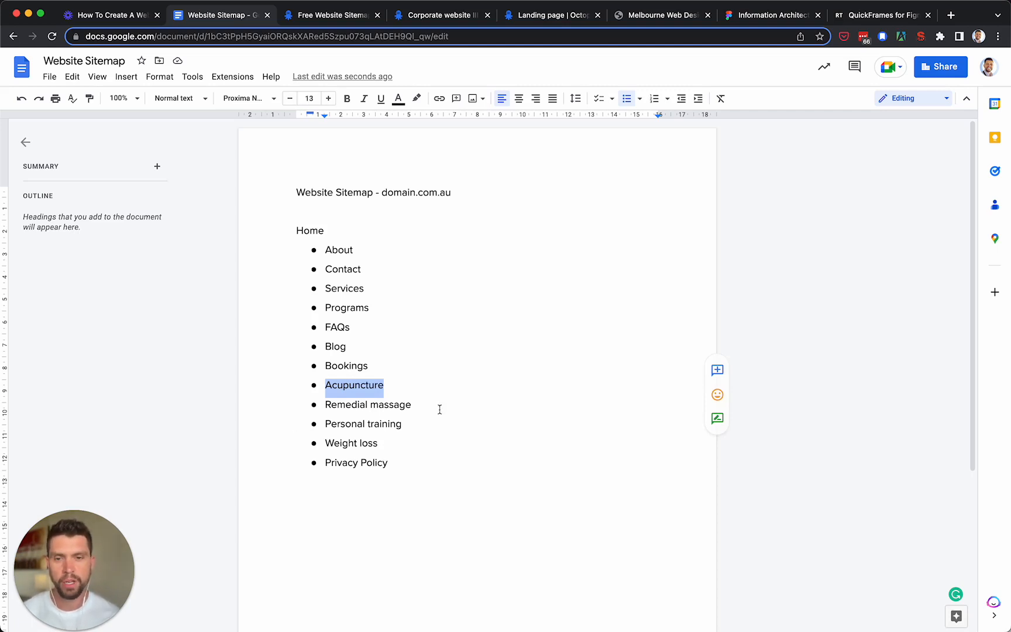
mouse_move(403, 394)
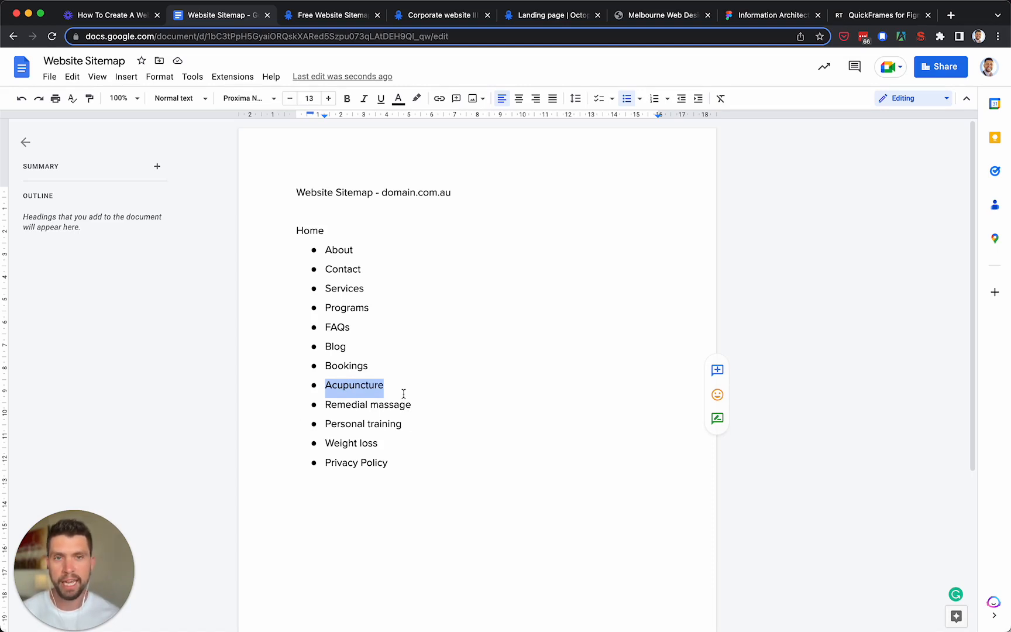
mouse_move(401, 459)
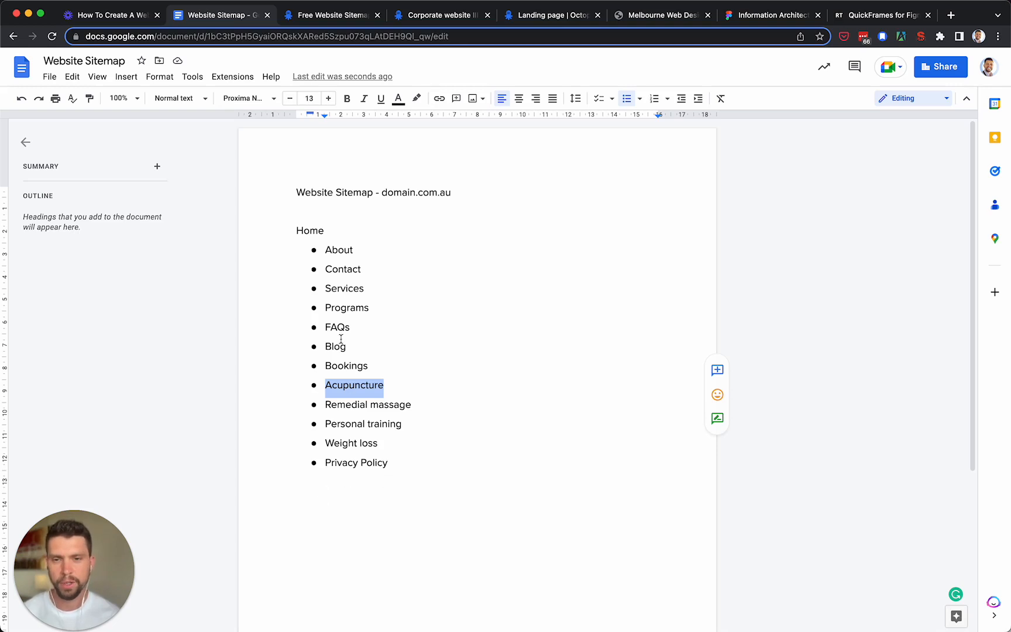
mouse_move(354, 291)
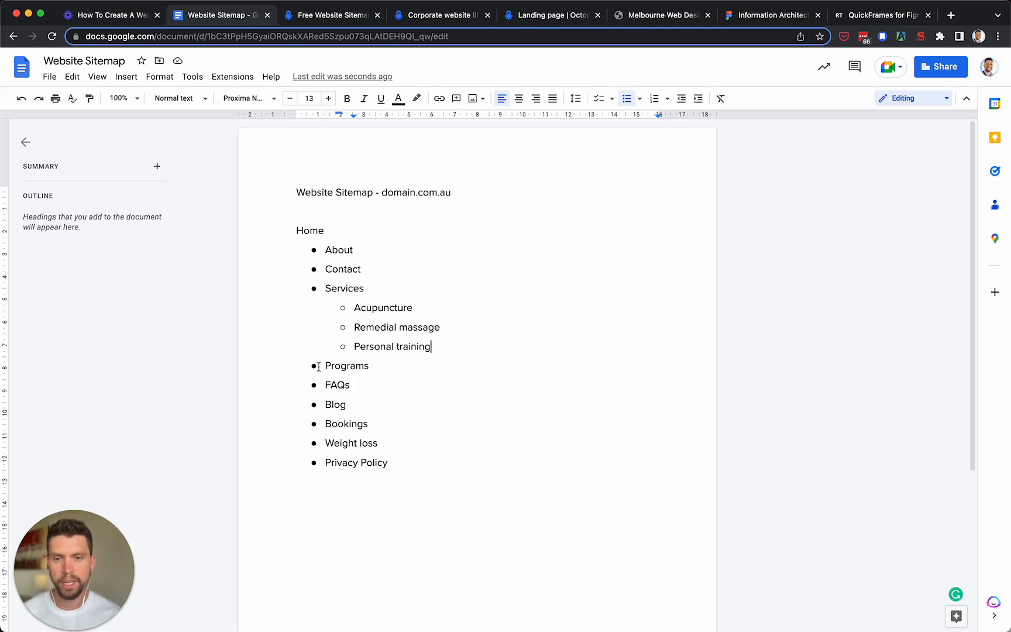
Nest Weight loss under Programs and add a 'Blog article' sub-page under Blog.
key("backspace")
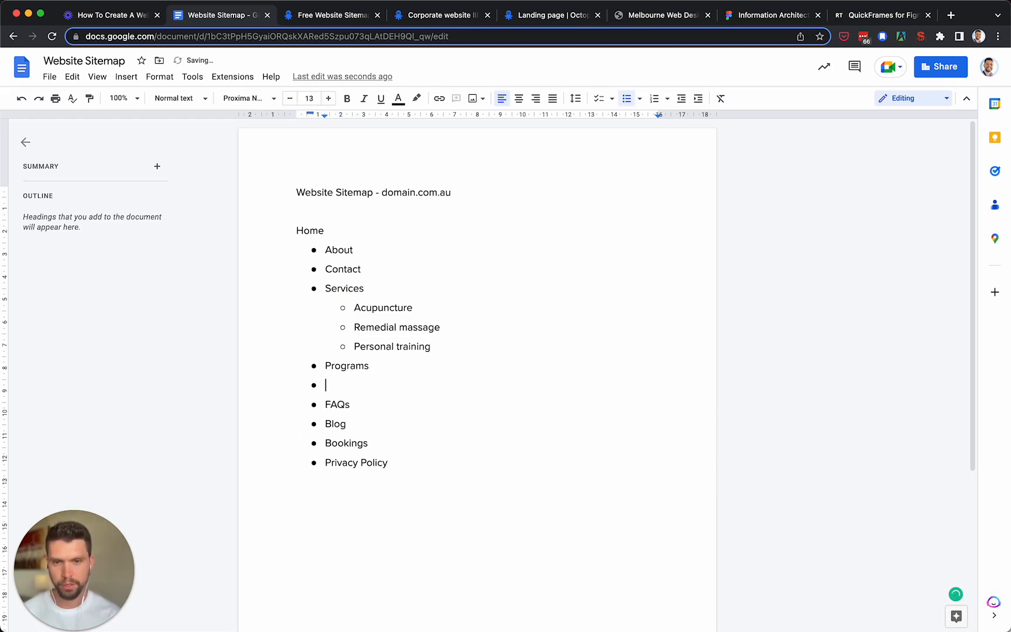
type("Weight loss")
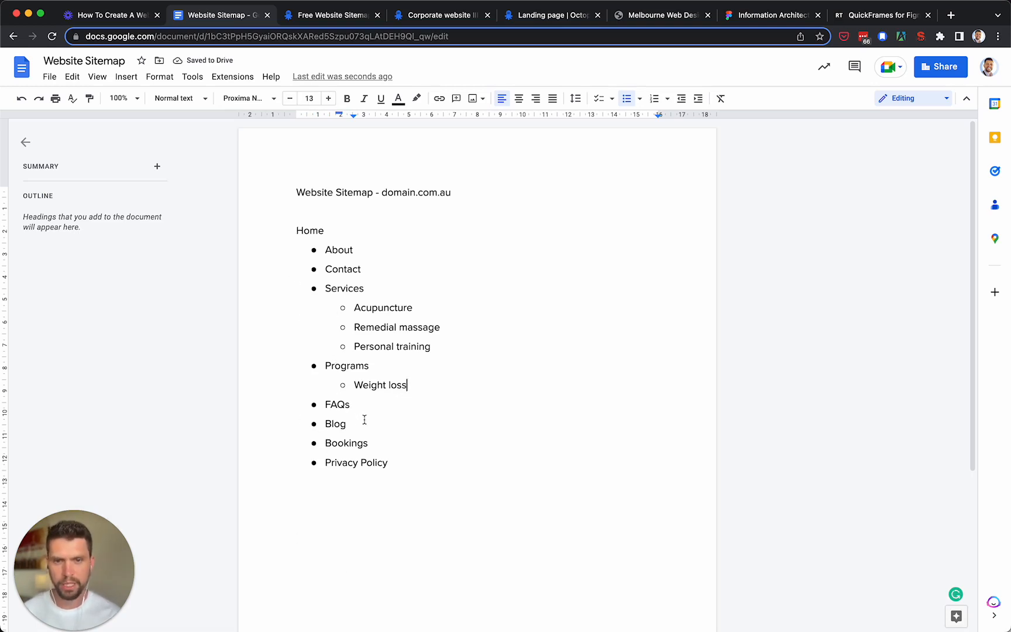
key("enter")
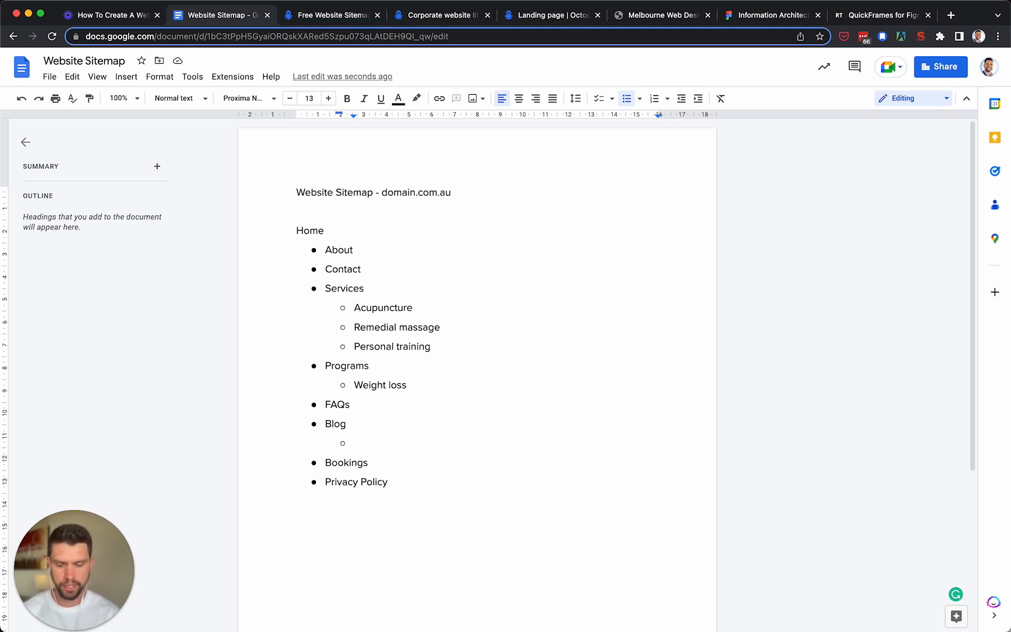
type("Blog")
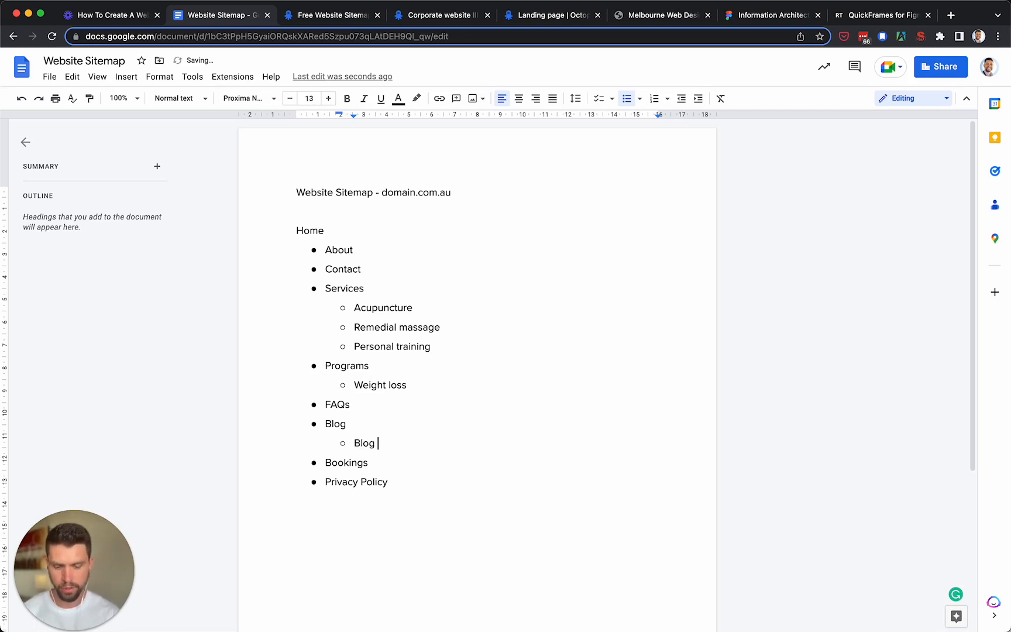
type("article")
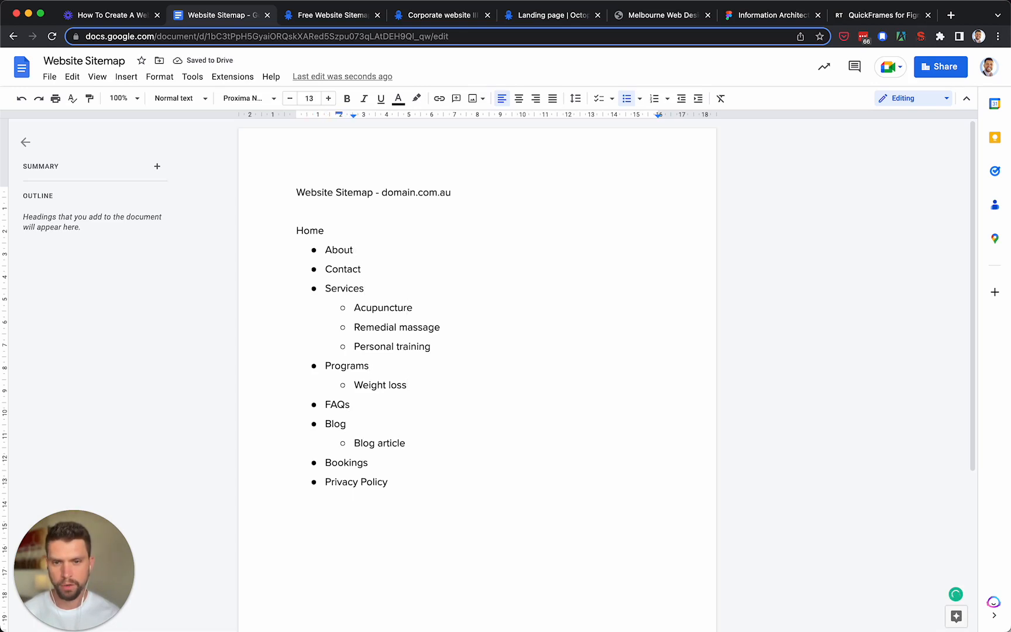
left_click(349, 405)
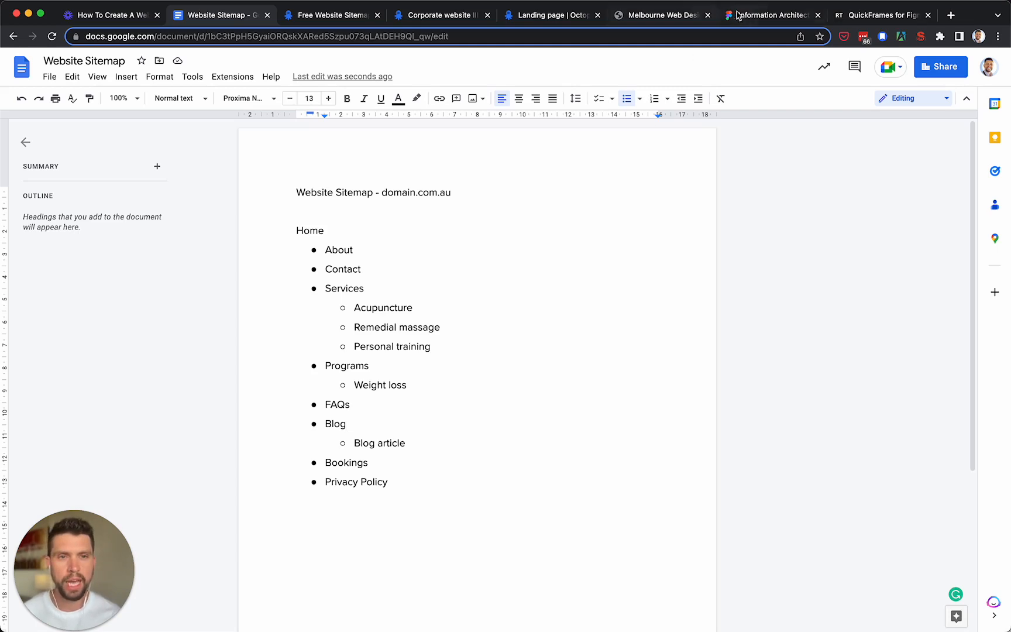
View the Information Architecture FigJam community sitemap template in Figma.
left_click(769, 15)
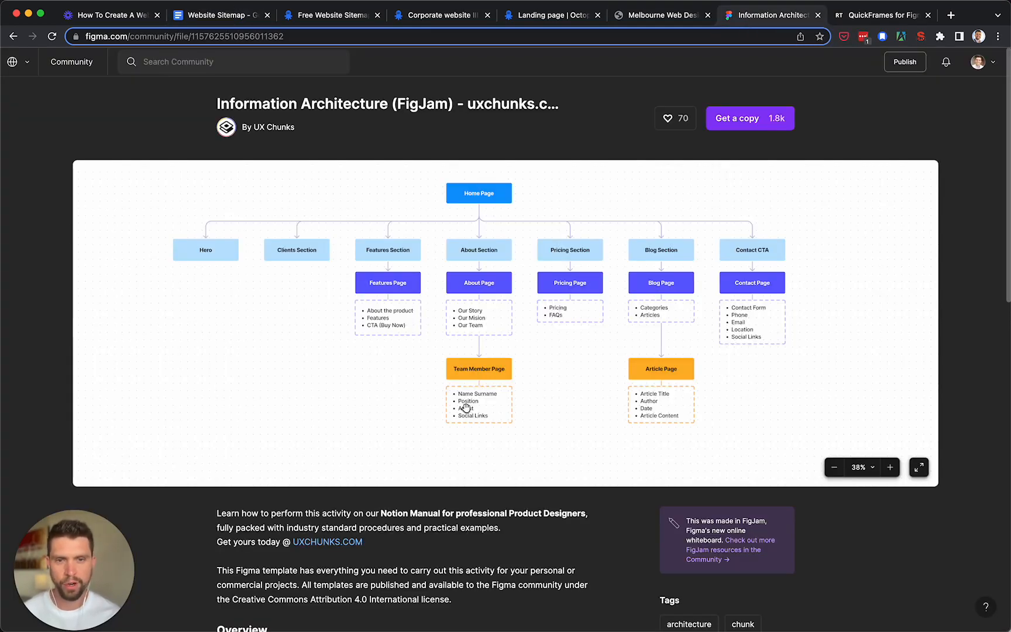
mouse_move(287, 284)
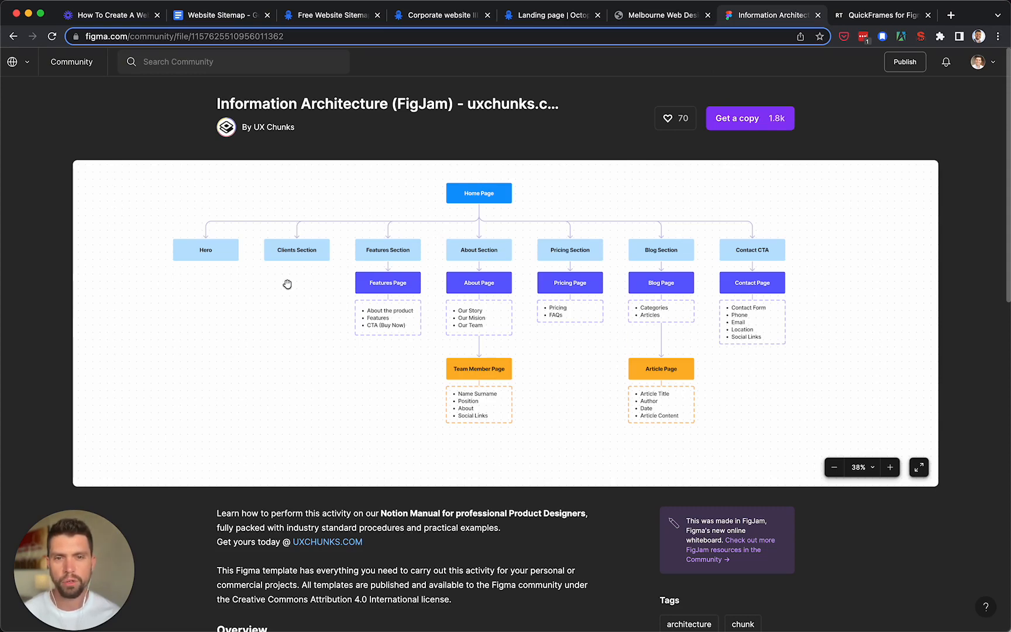
mouse_move(481, 203)
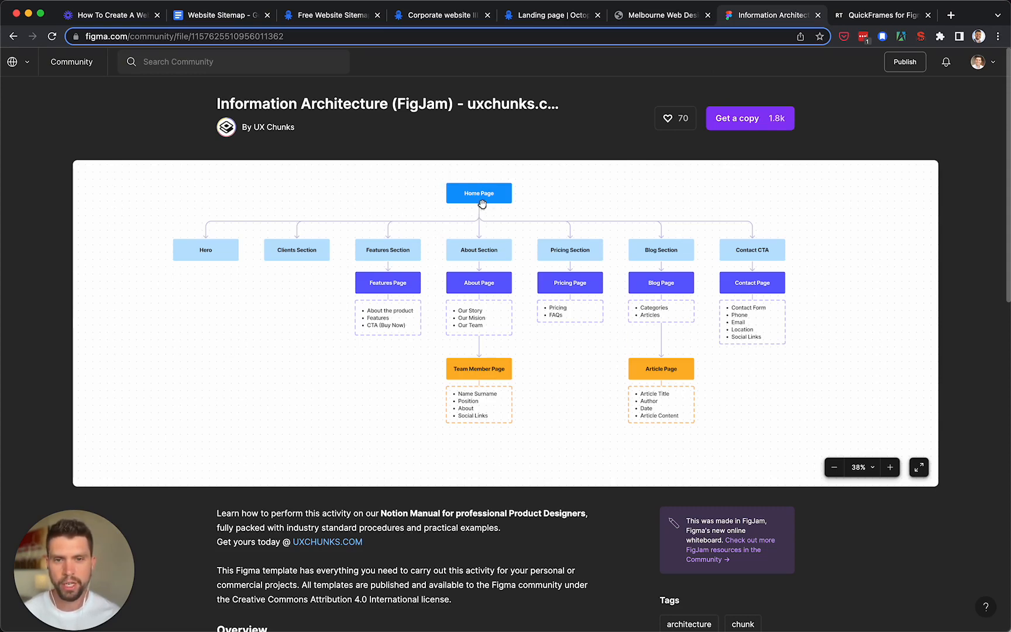
mouse_move(470, 241)
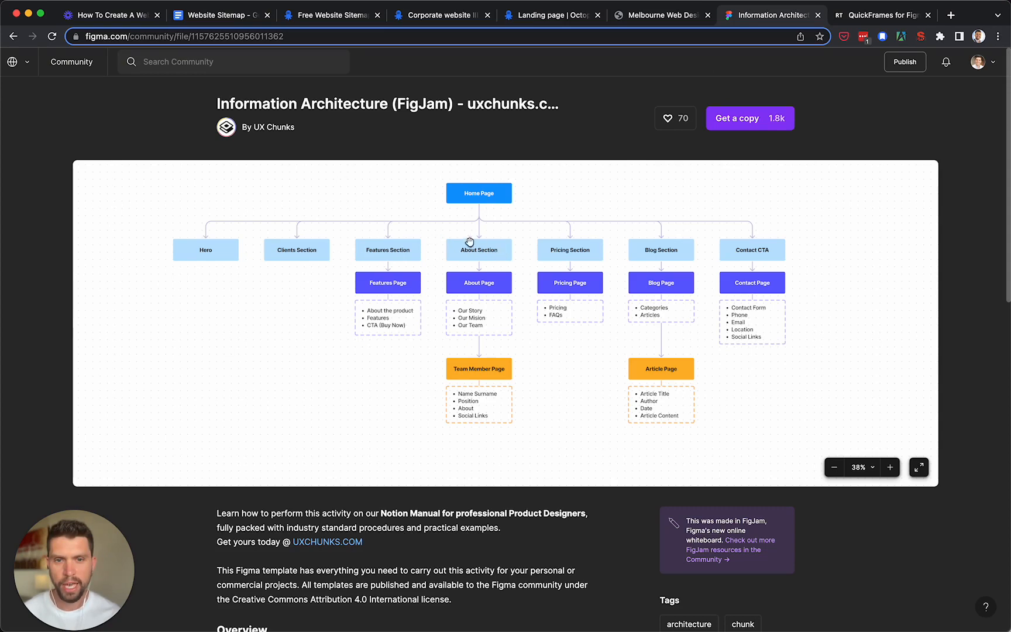
mouse_move(671, 392)
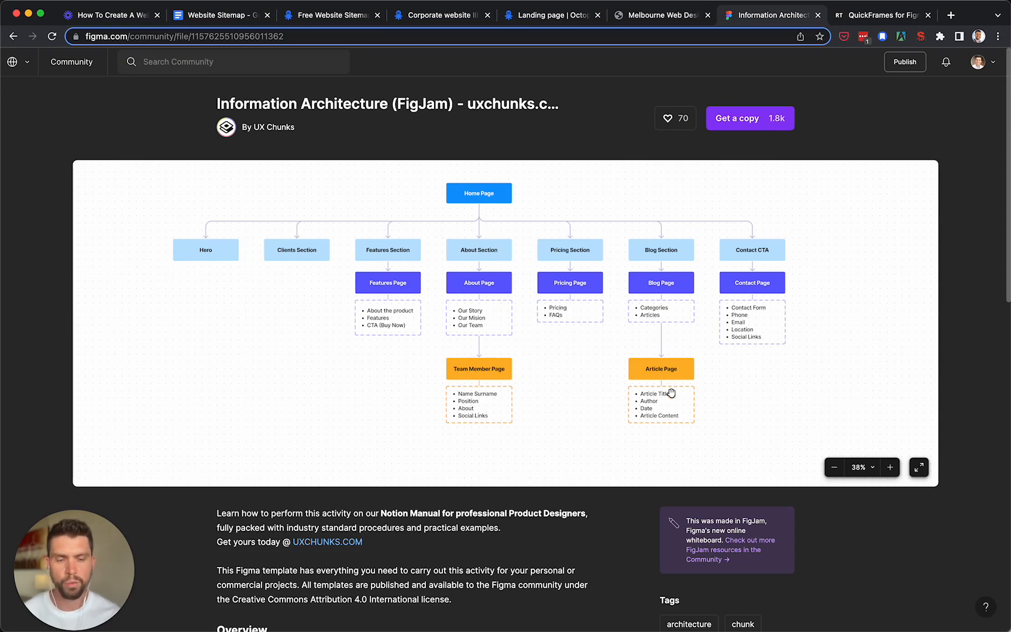
mouse_move(659, 307)
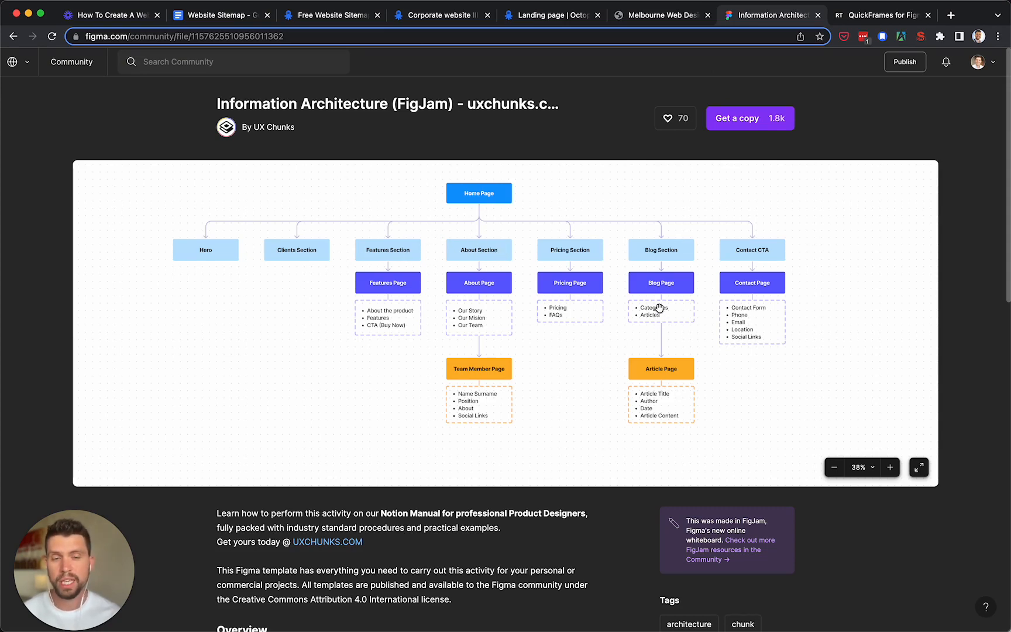
mouse_move(650, 320)
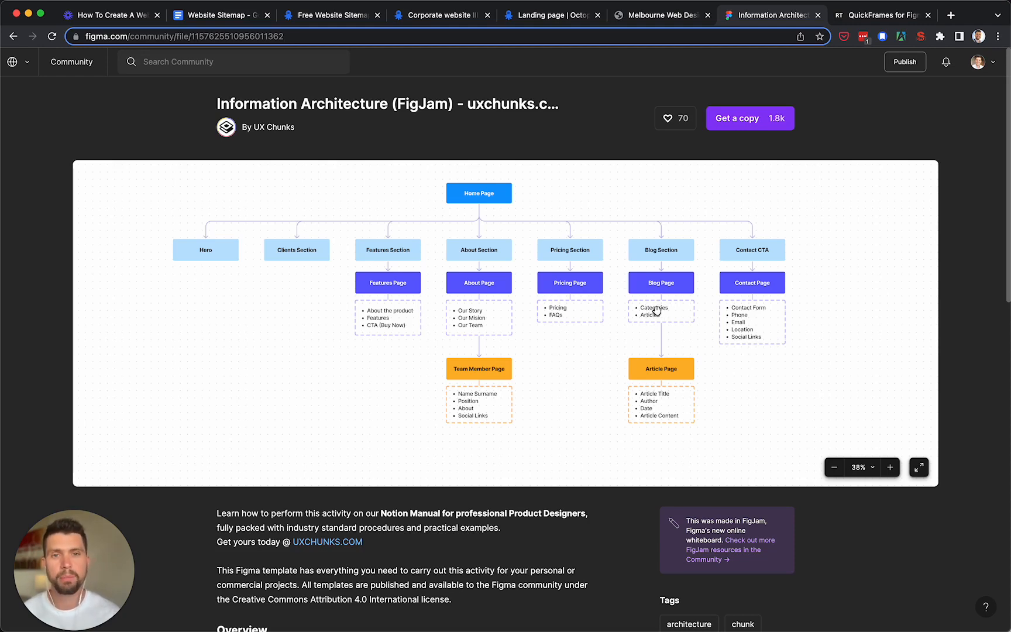
Return to the bulleted Website Sitemap Google Doc with its nested pages.
left_click(220, 15)
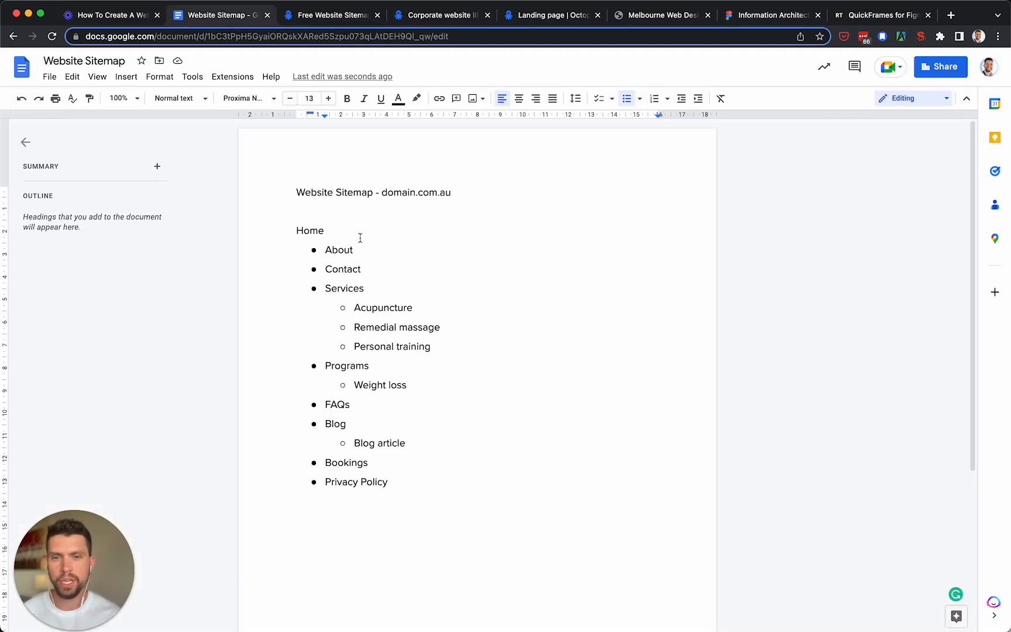
mouse_move(361, 253)
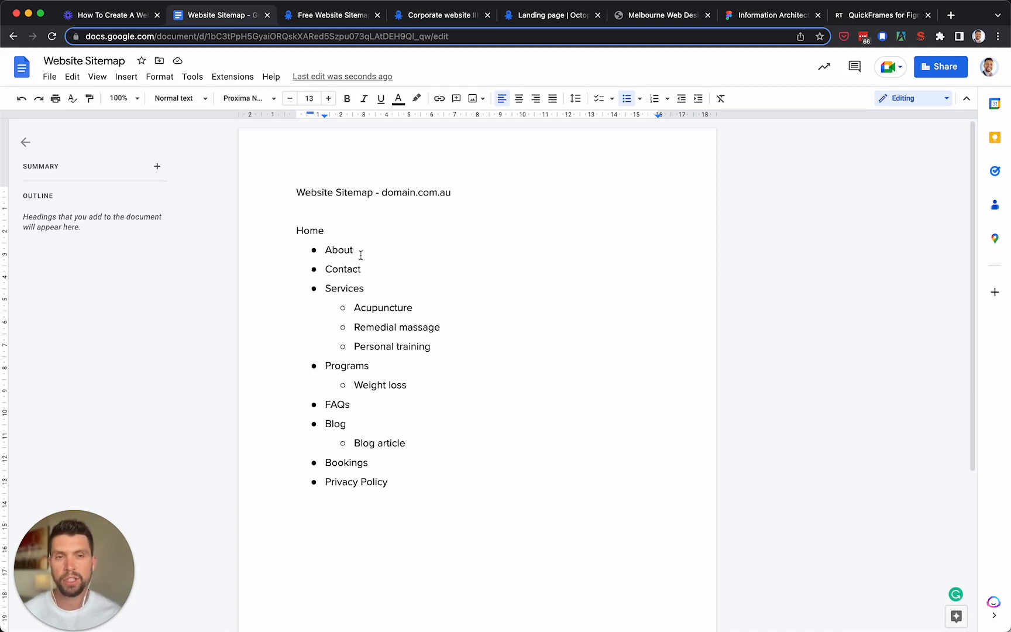
mouse_move(773, 14)
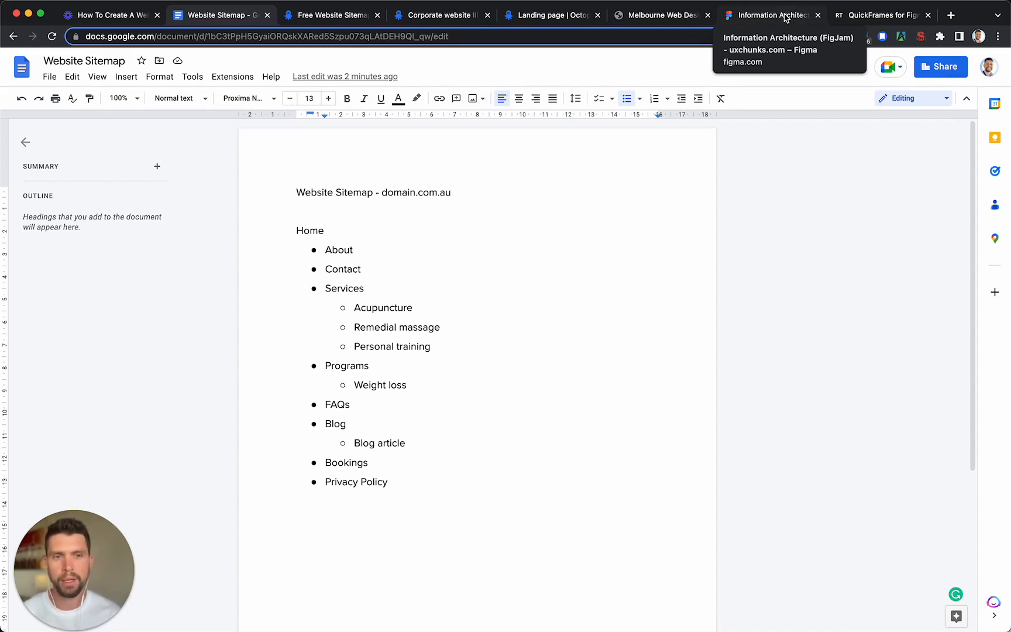
mouse_move(371, 74)
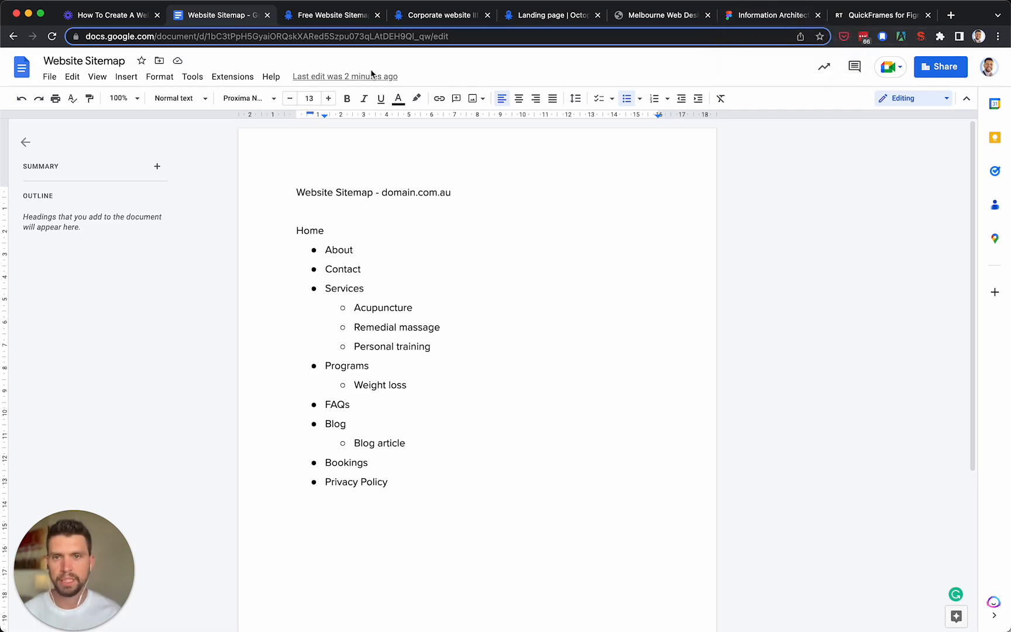
mouse_move(772, 15)
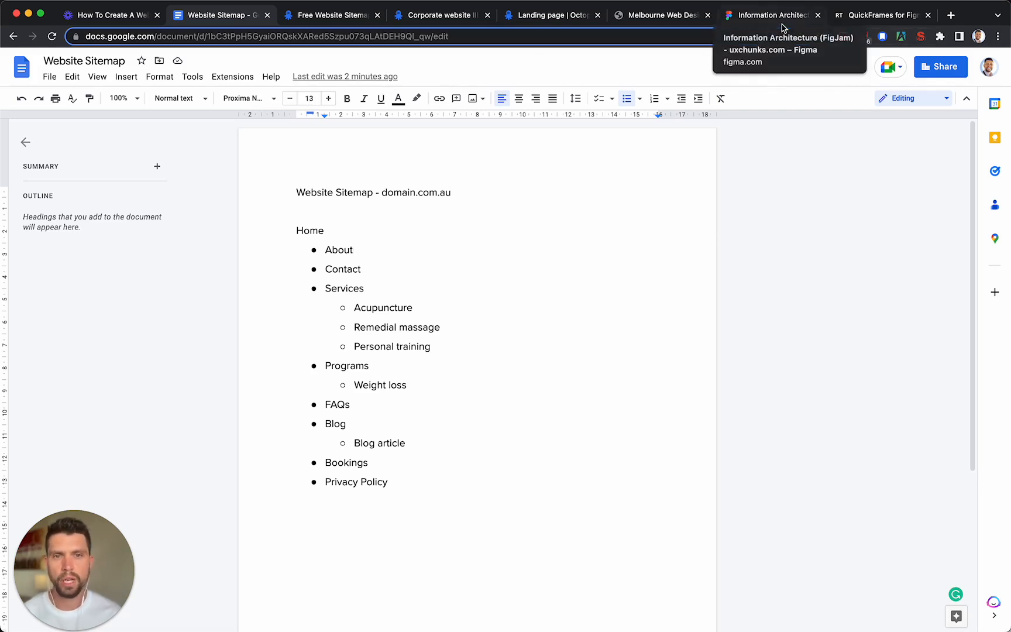
Browse the Octopus.do Free Website Sitemap examples page by scrolling through the templates.
left_click(329, 14)
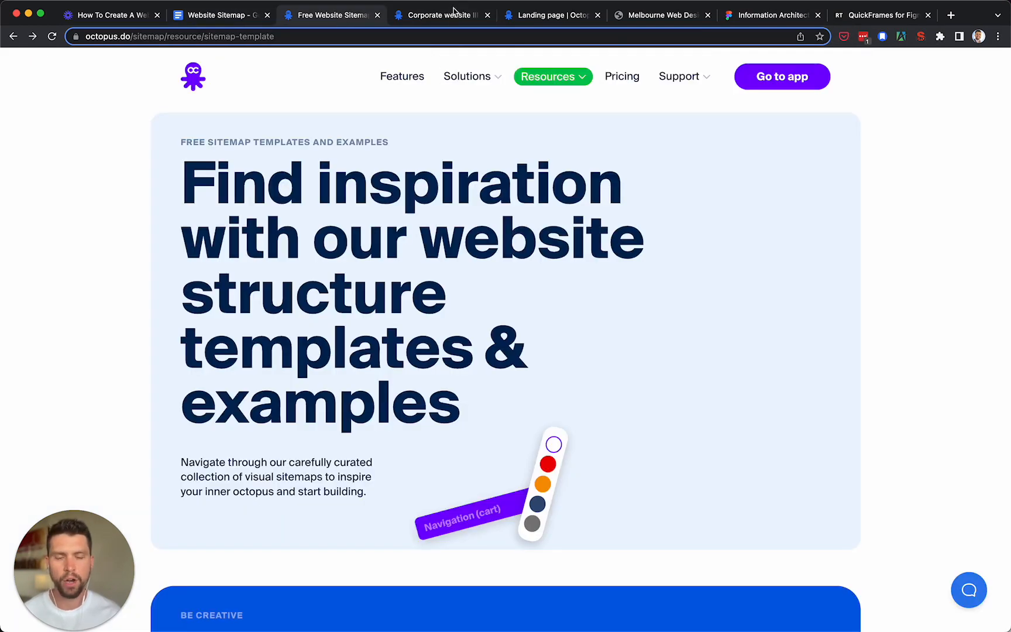
scroll("down", 3)
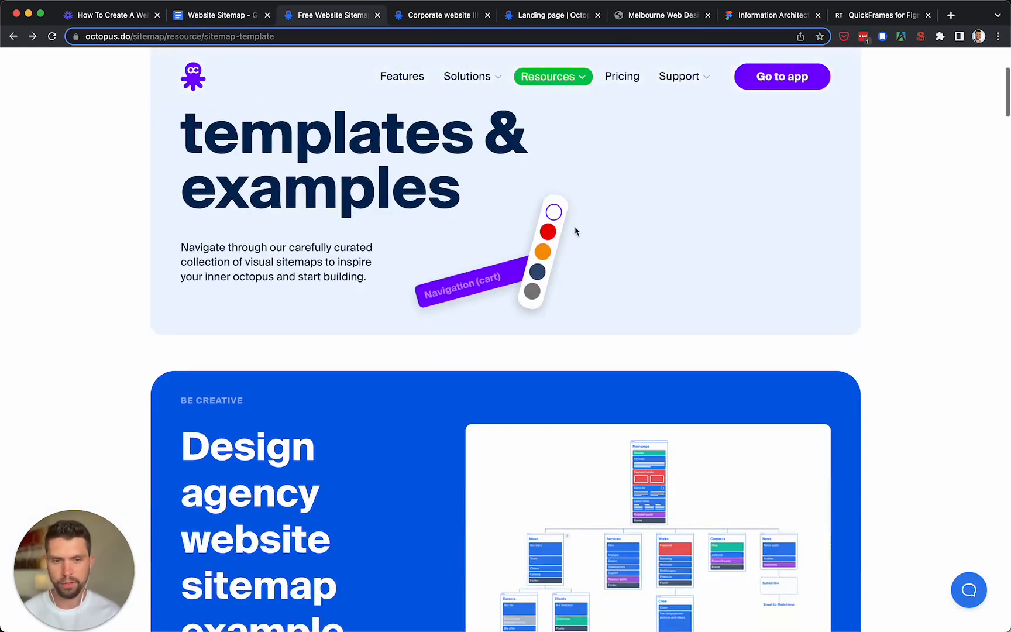
scroll("down", 3)
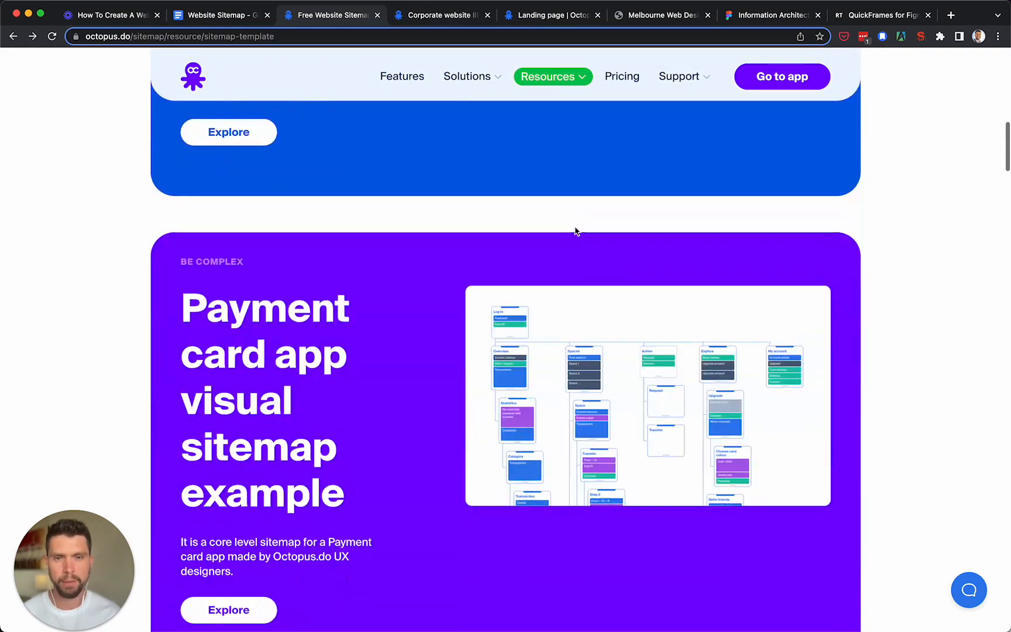
scroll("up", 3)
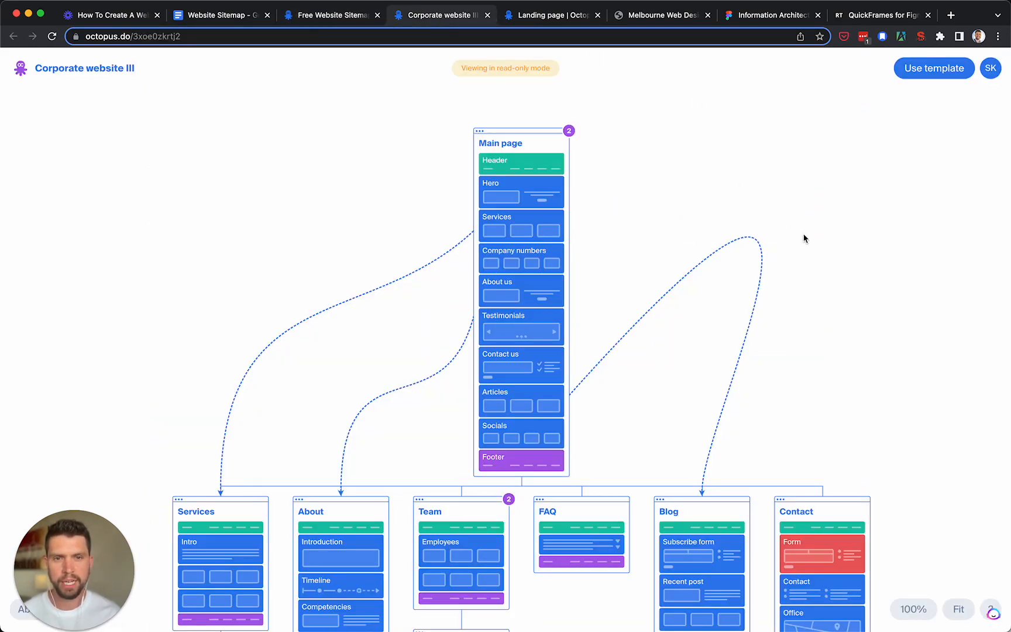
scroll("down", 3)
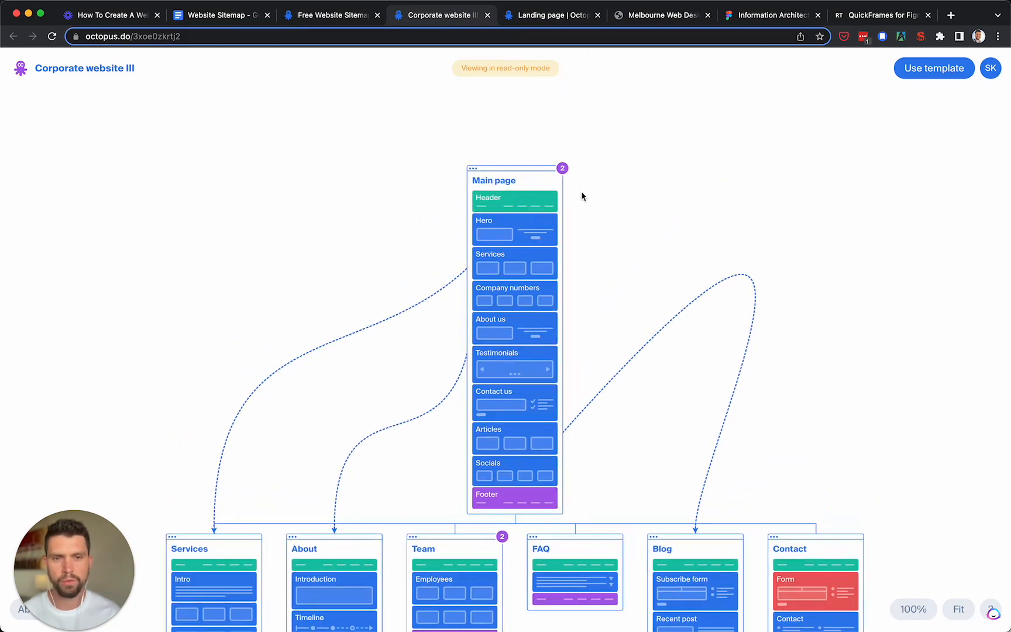
scroll("down", 3)
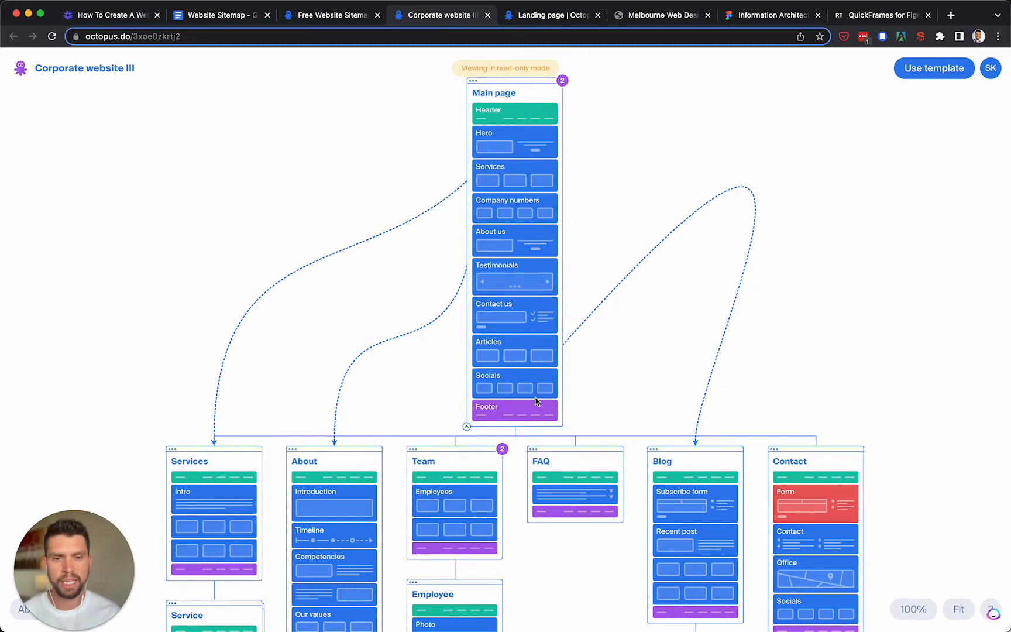
mouse_move(544, 326)
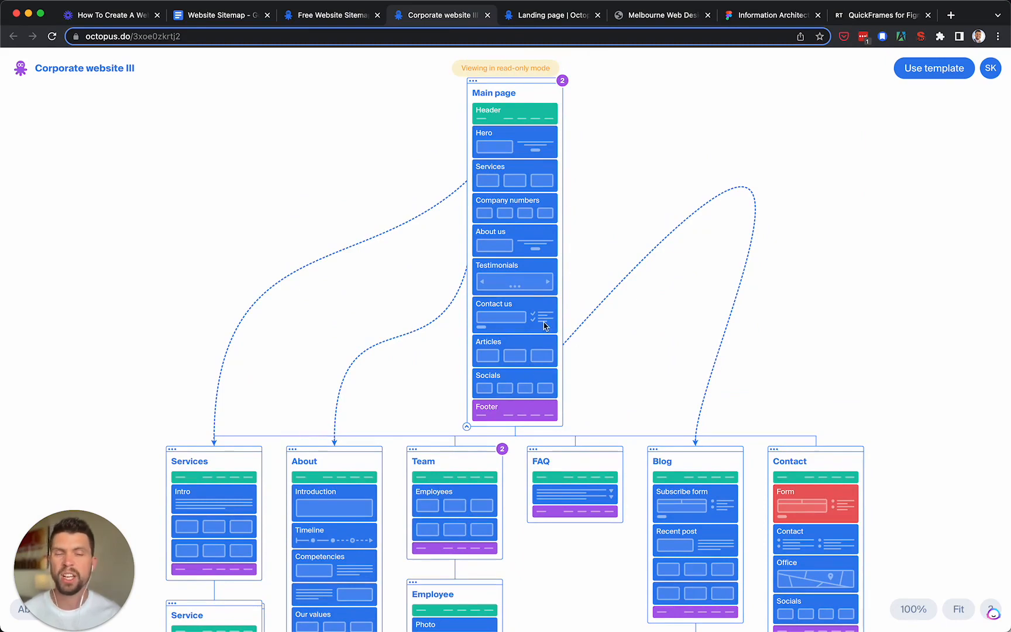
mouse_move(542, 155)
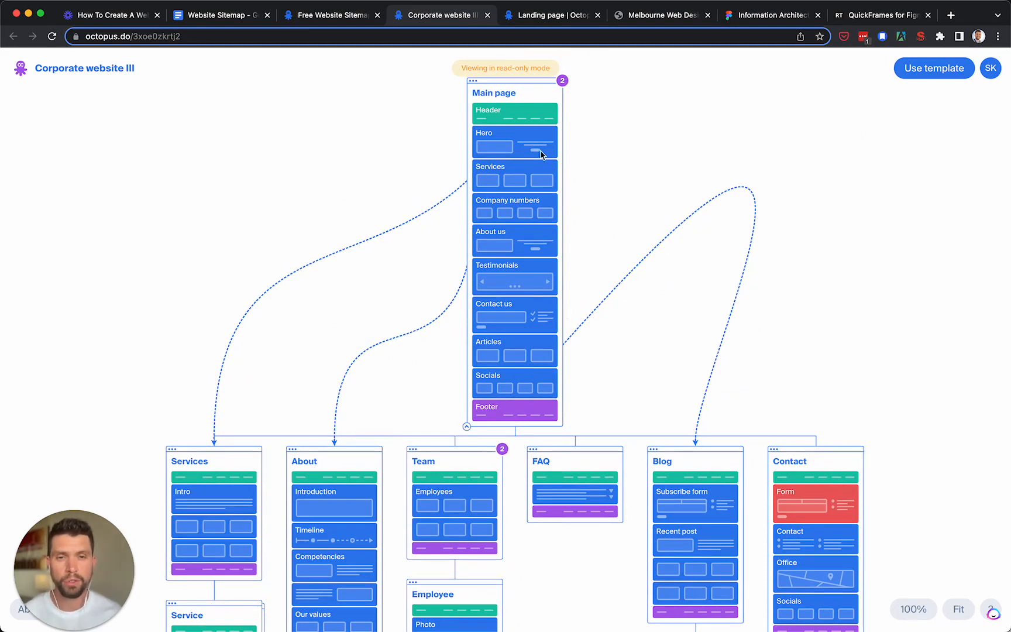
mouse_move(495, 112)
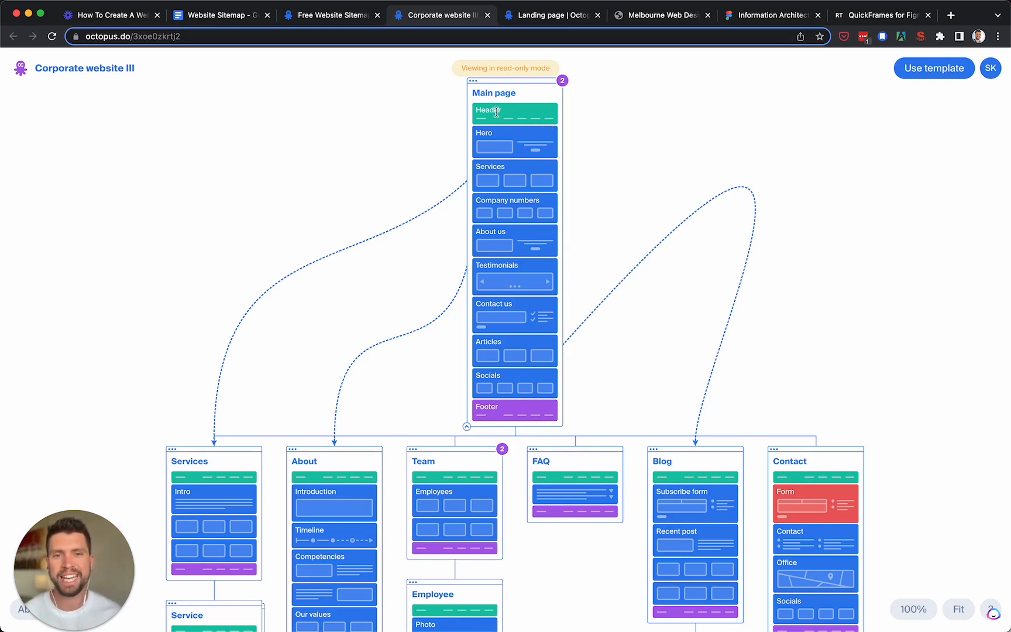
mouse_move(533, 145)
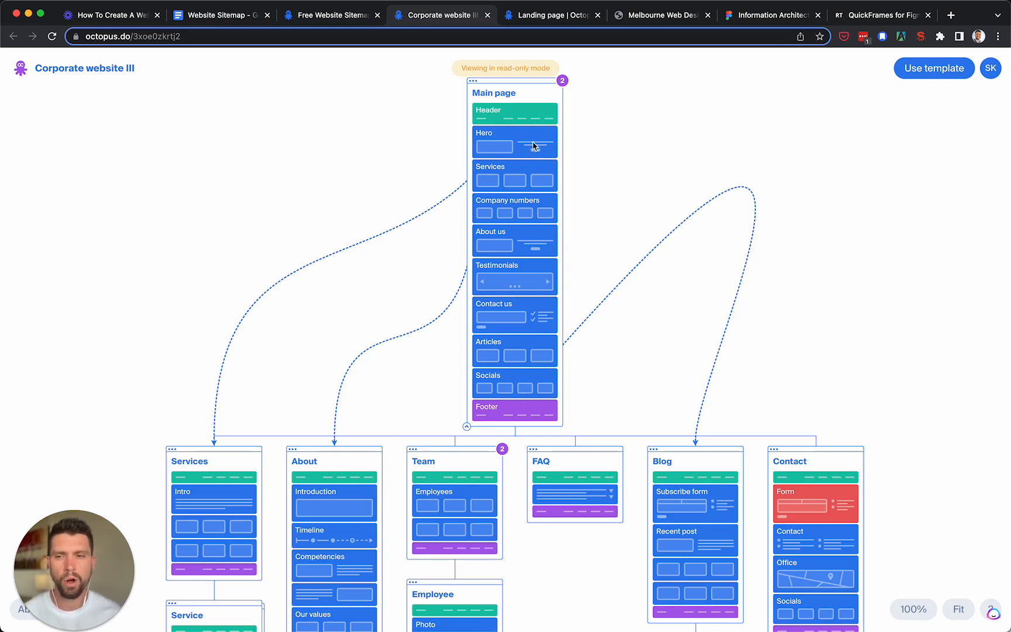
mouse_move(638, 171)
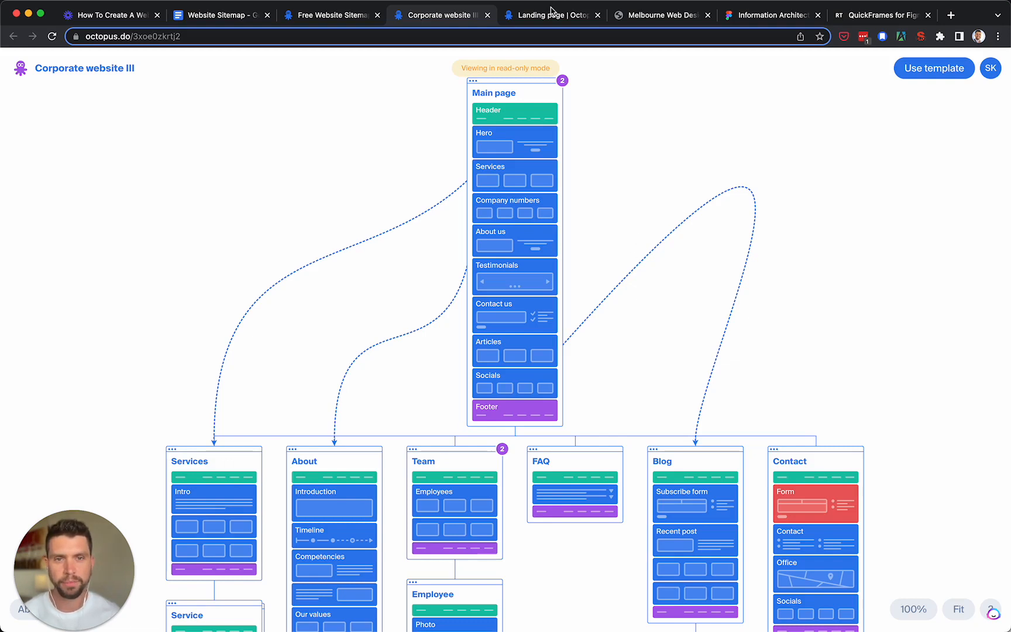
View Octopus.do's Landing page sitemap template, then return to the Loom title slide.
left_click(550, 14)
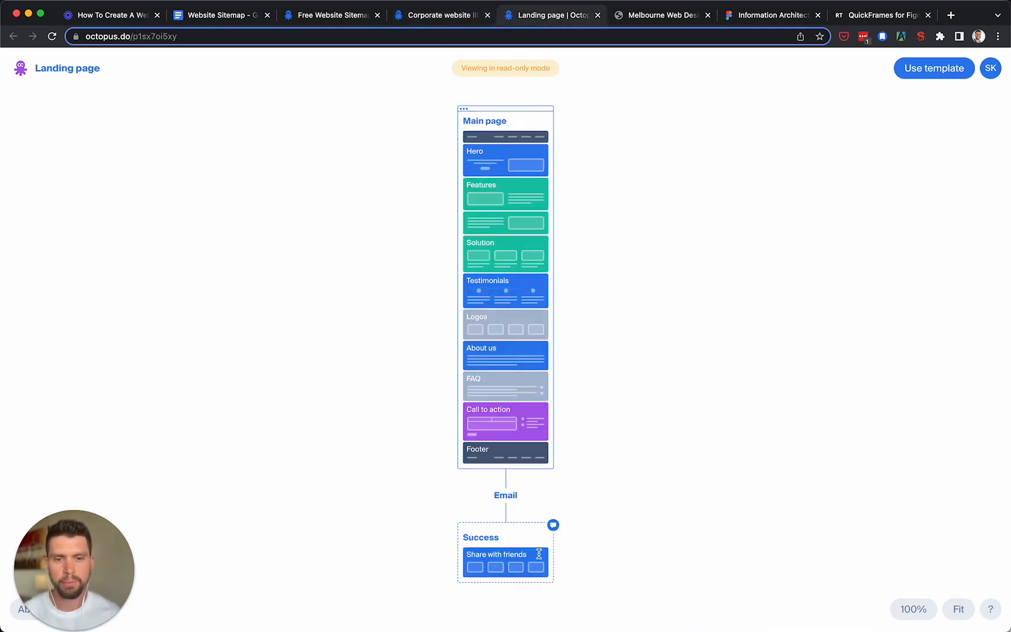
mouse_move(494, 548)
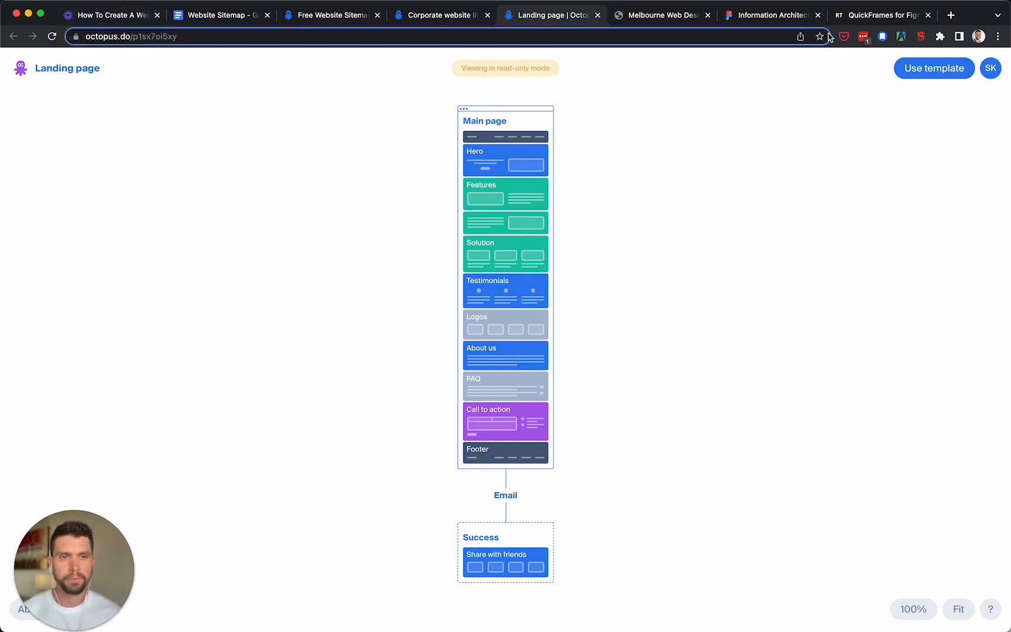
left_click(110, 15)
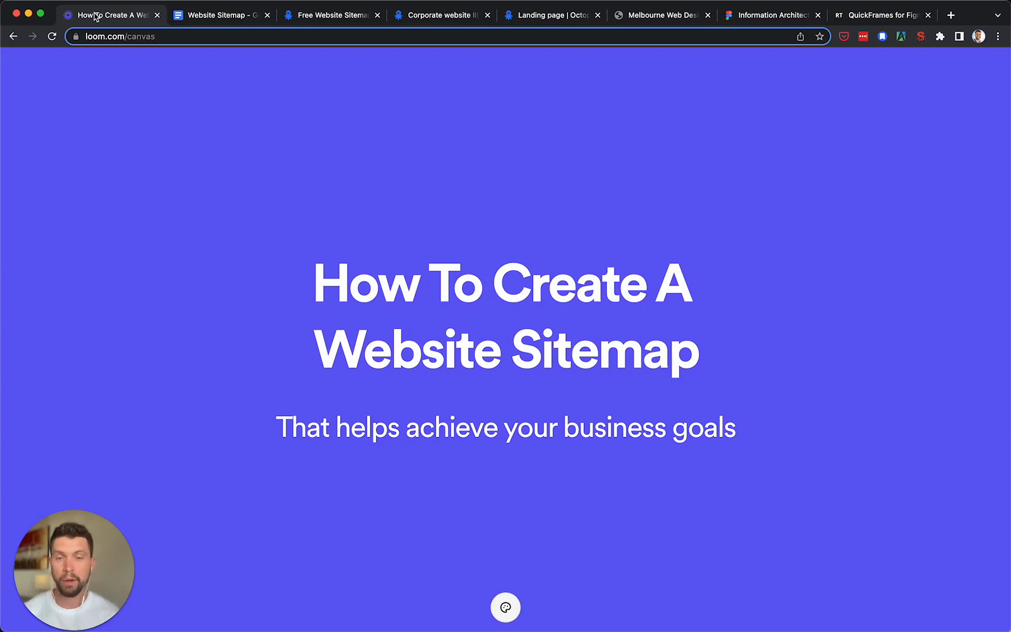
mouse_move(116, 7)
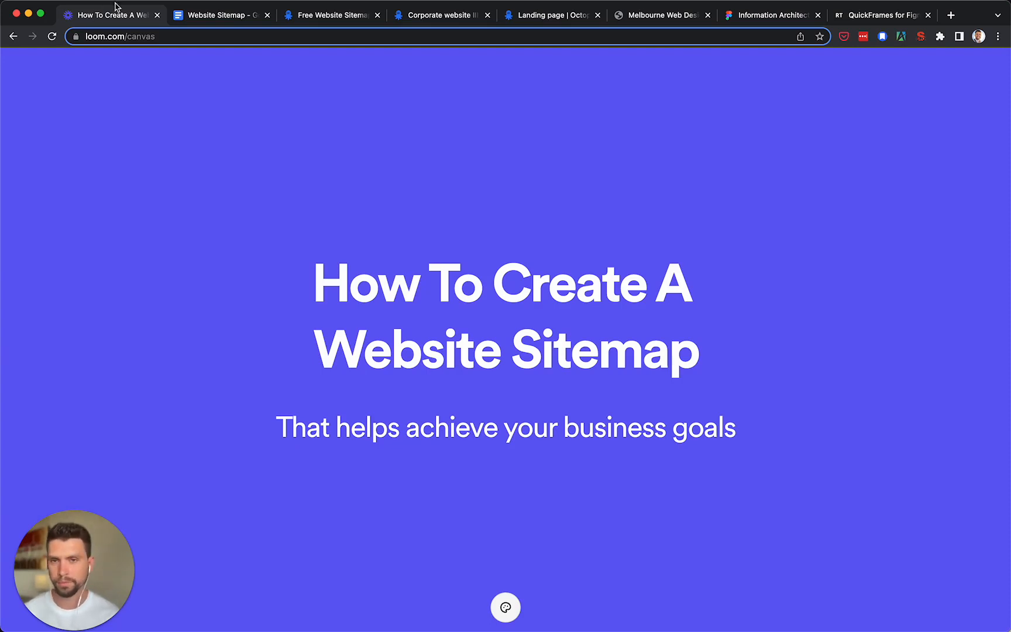
left_click(220, 15)
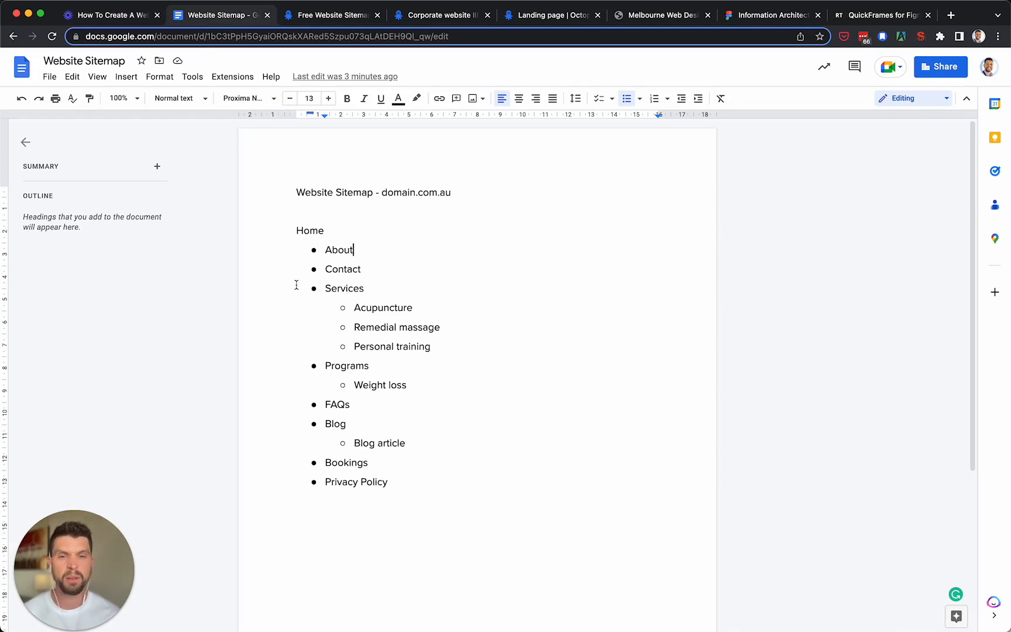
left_click(330, 14)
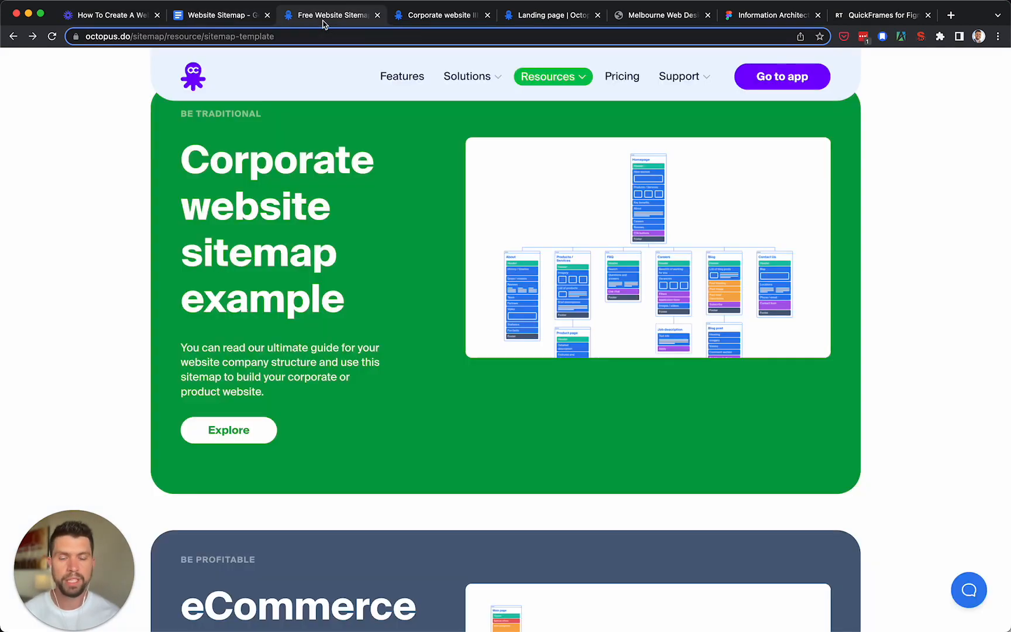
mouse_move(413, 345)
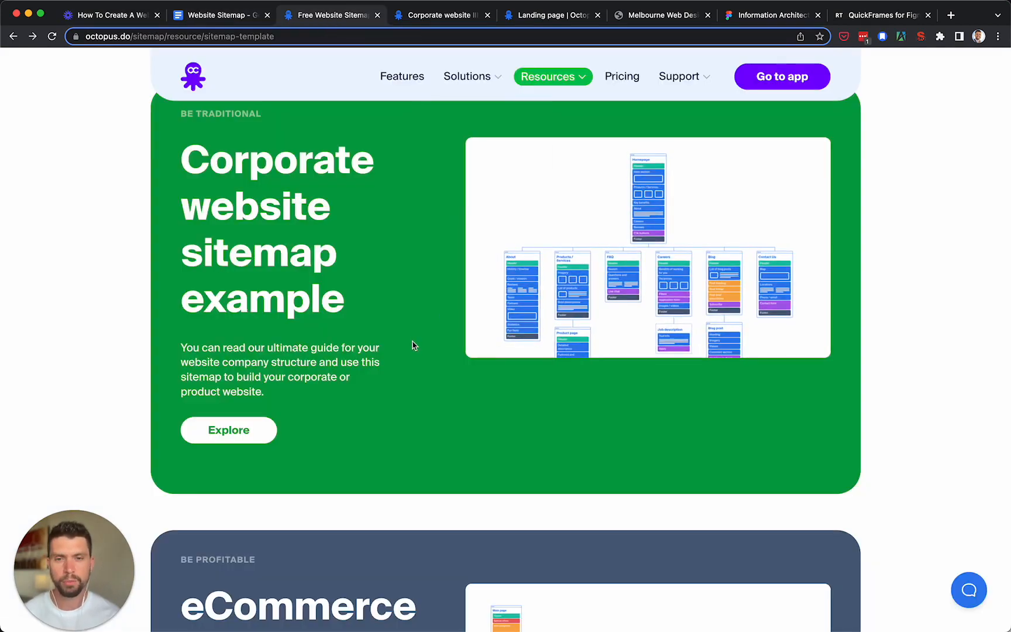
scroll("down", 3)
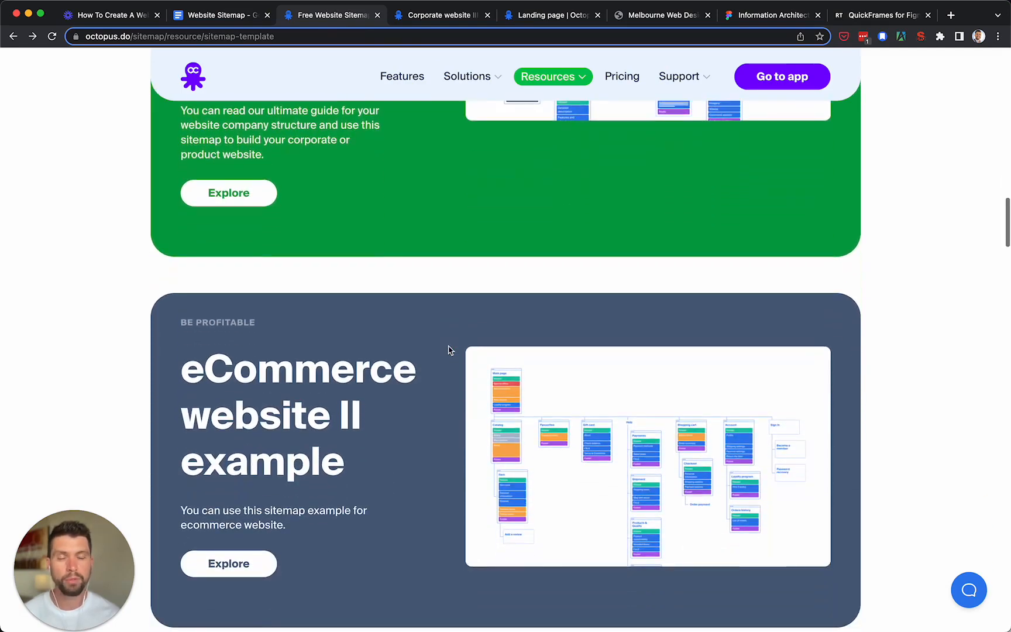
mouse_move(436, 347)
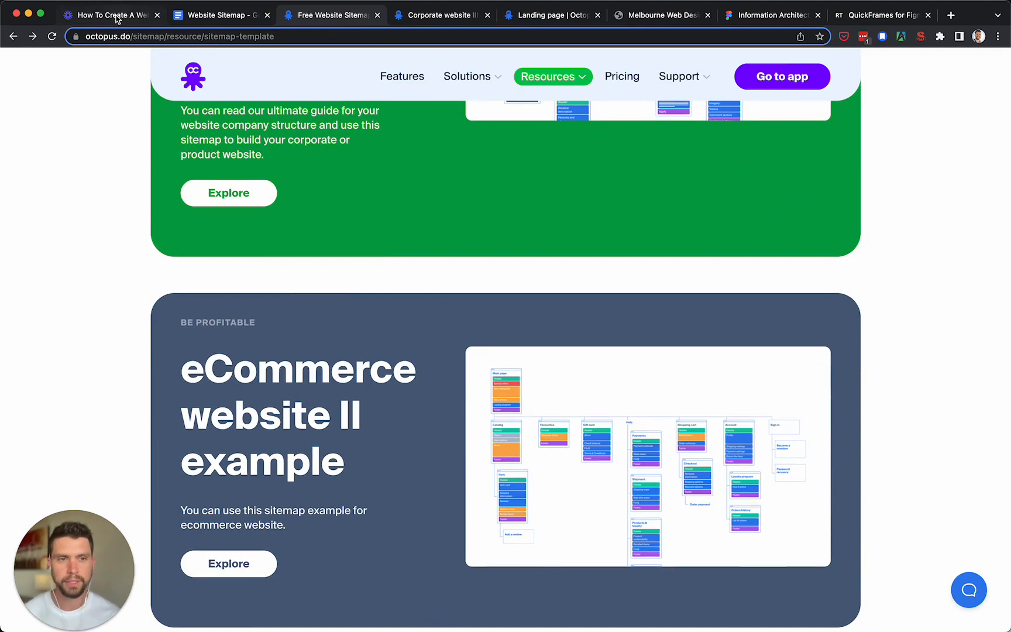
left_click(109, 14)
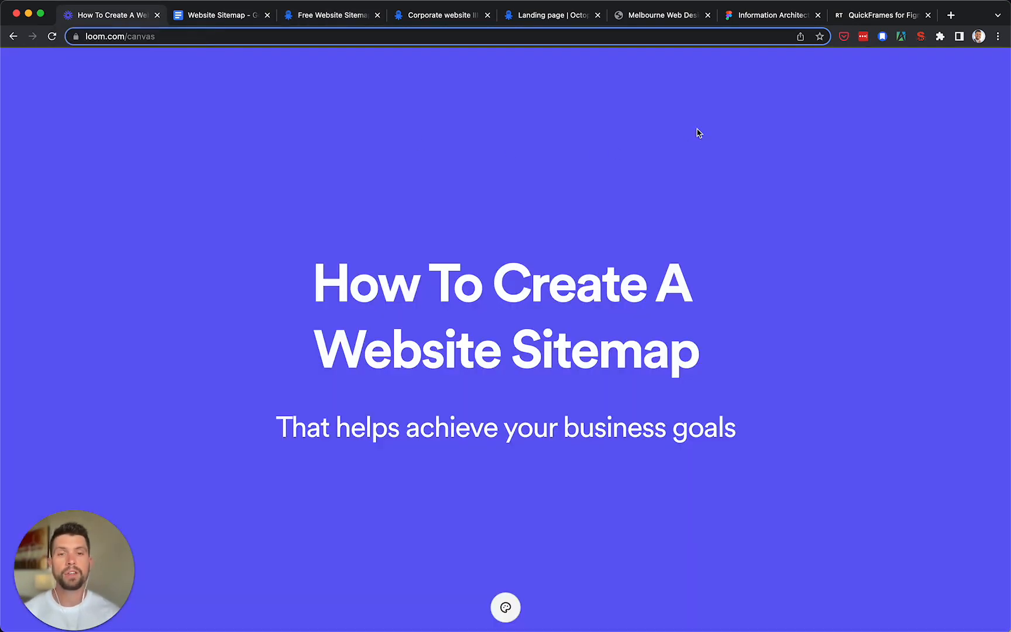